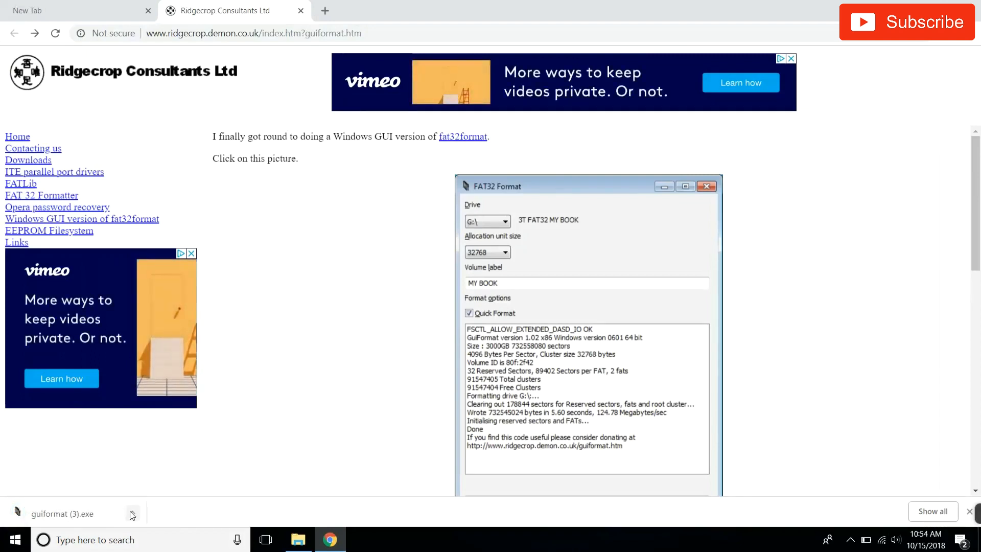
Run the downloaded guiformat.exe from Chrome's download bar.
{"action": "left_click", "coordinate": [131, 513]}
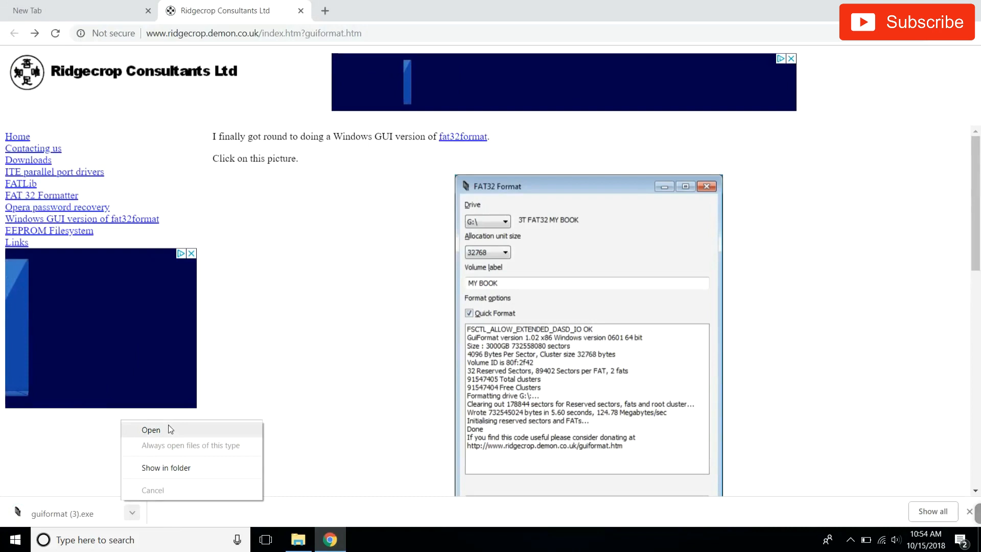
{"action": "left_click", "coordinate": [151, 429]}
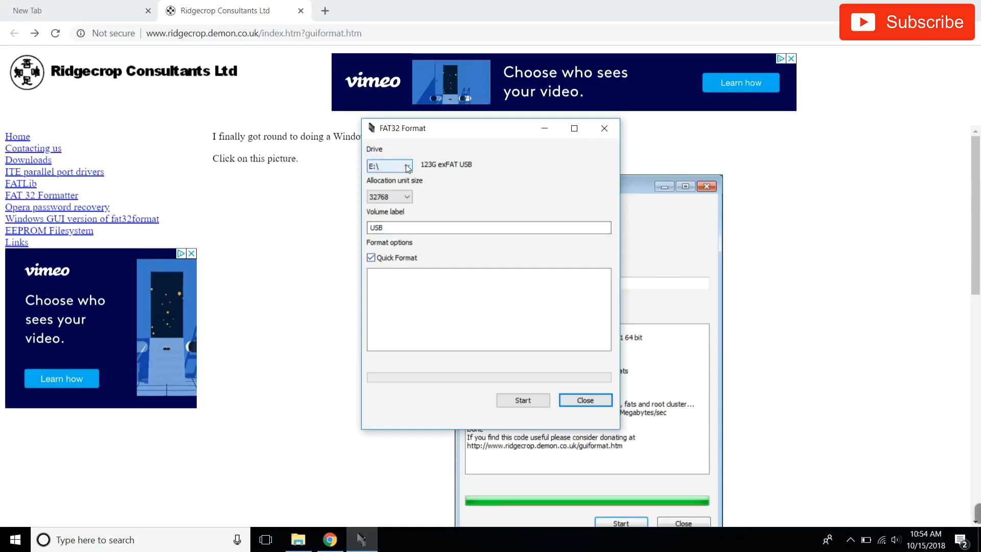
Select drive E:\, set the volume label to TESLA, and start the format.
{"action": "left_click", "coordinate": [406, 166]}
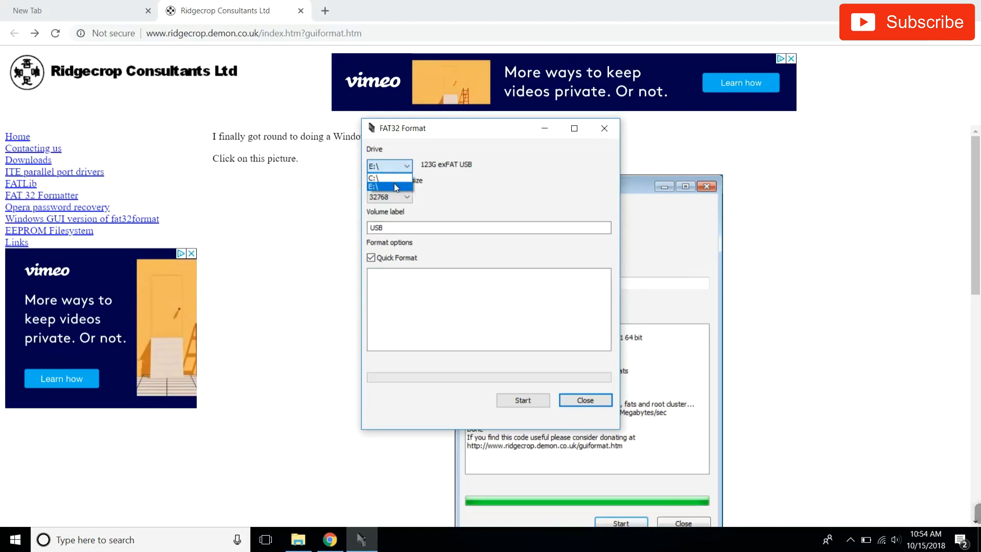
{"action": "left_click", "coordinate": [388, 186]}
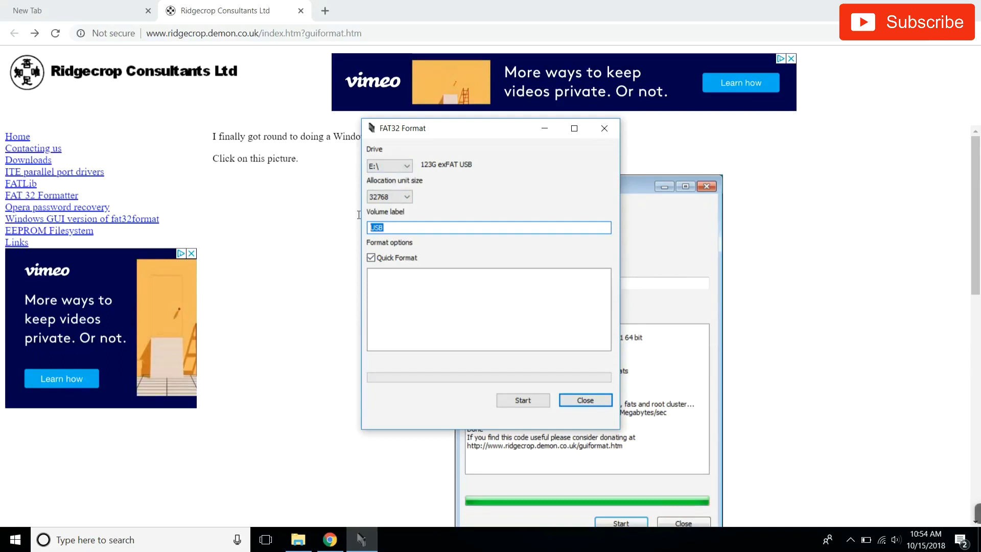
{"action": "mouse_move", "coordinate": [357, 214]}
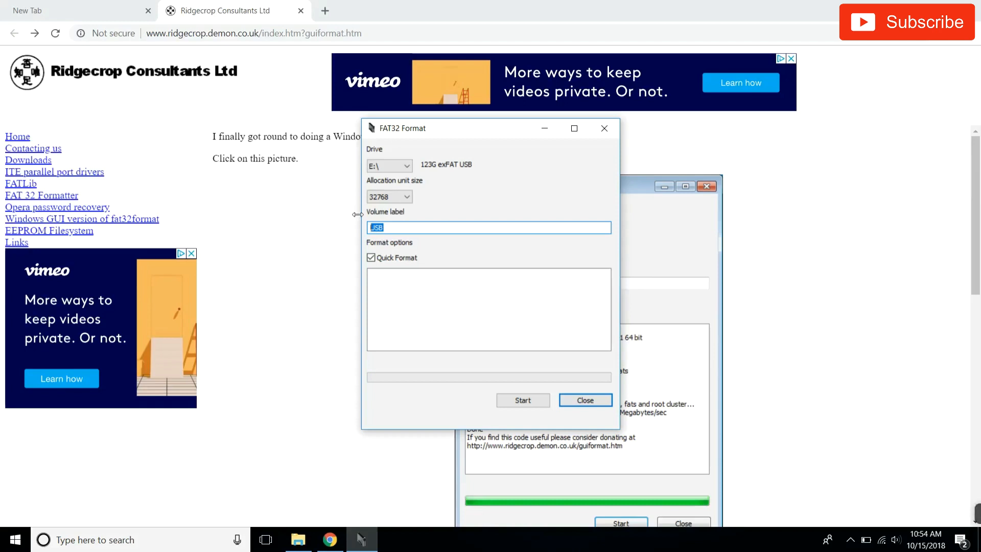
{"action": "type", "text": "TES"}
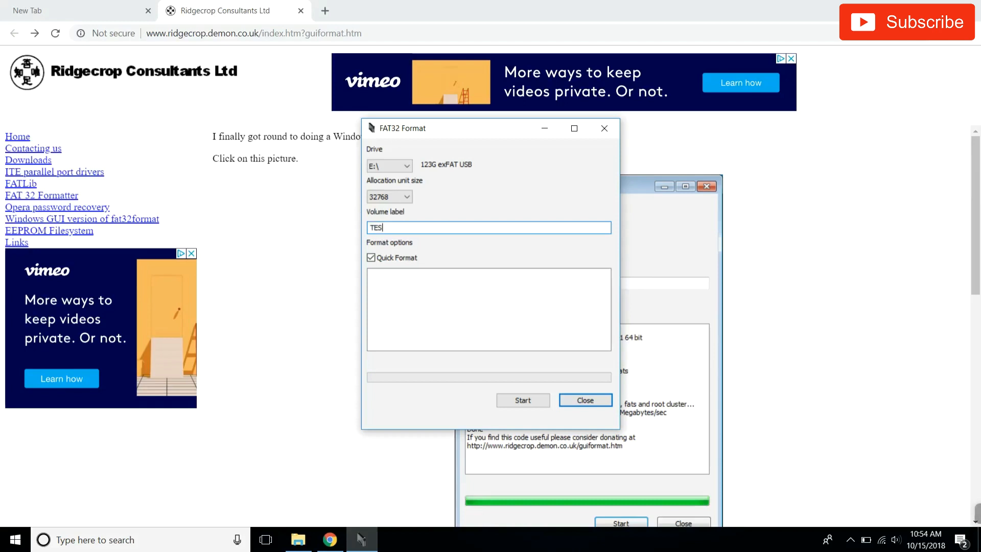
{"action": "type", "text": "LA"}
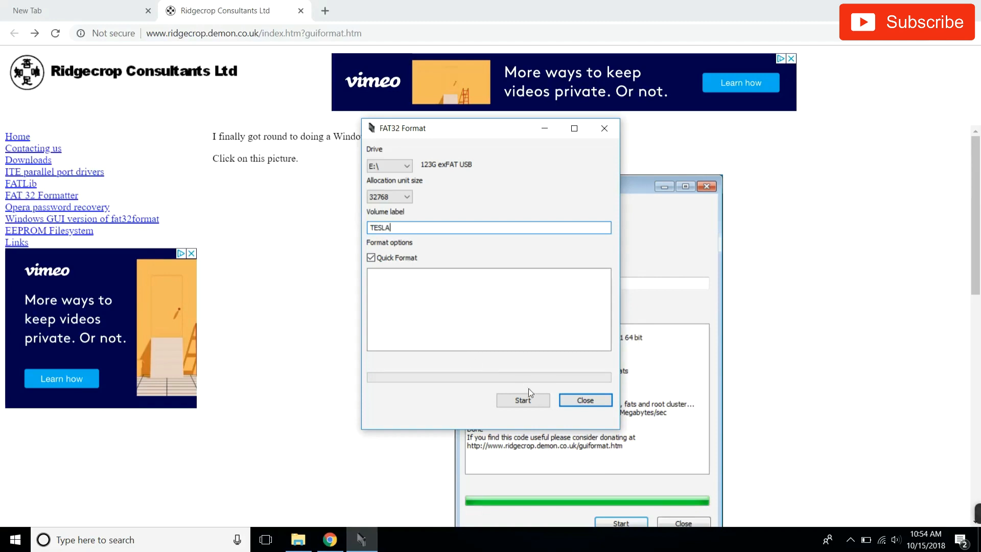
{"action": "left_click", "coordinate": [522, 400]}
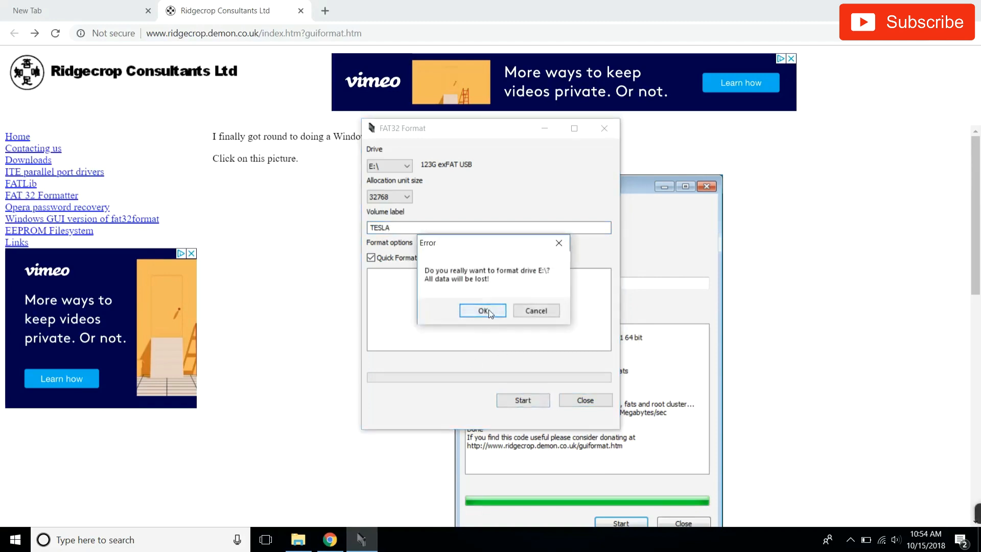
Confirm erasing E:\, dismiss the device-in-use error, and bring up the USB drive's actions.
{"action": "left_click", "coordinate": [482, 311]}
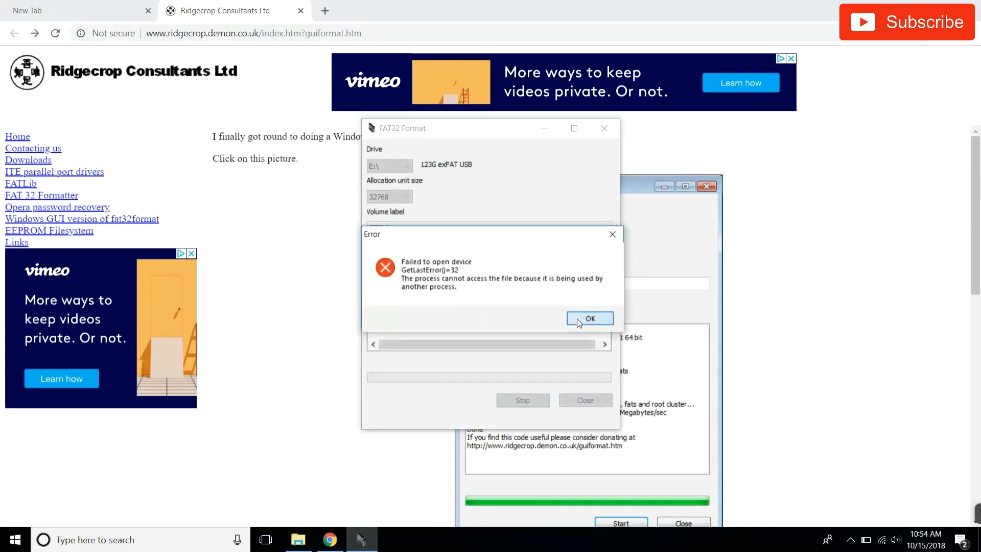
{"action": "left_click", "coordinate": [588, 318]}
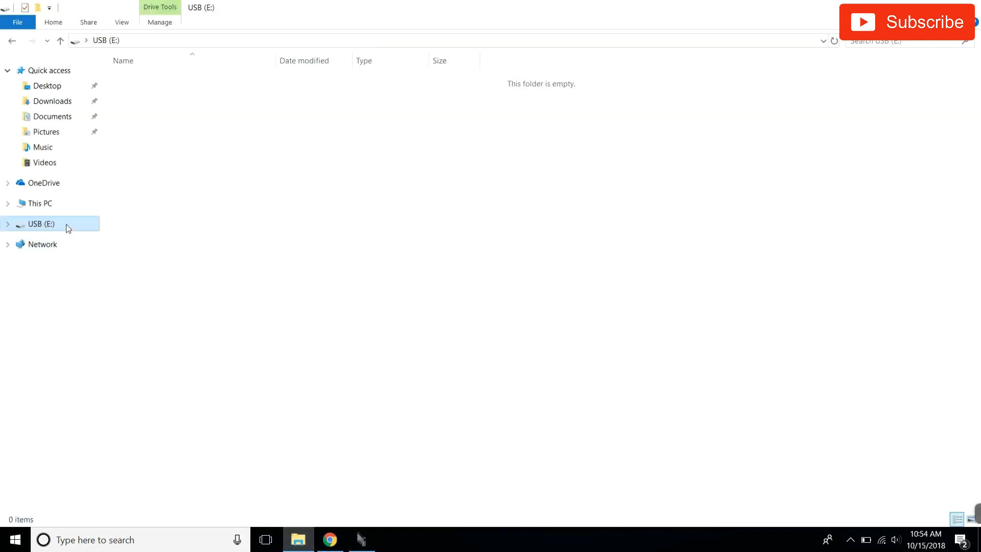
{"action": "right_click", "coordinate": [39, 224]}
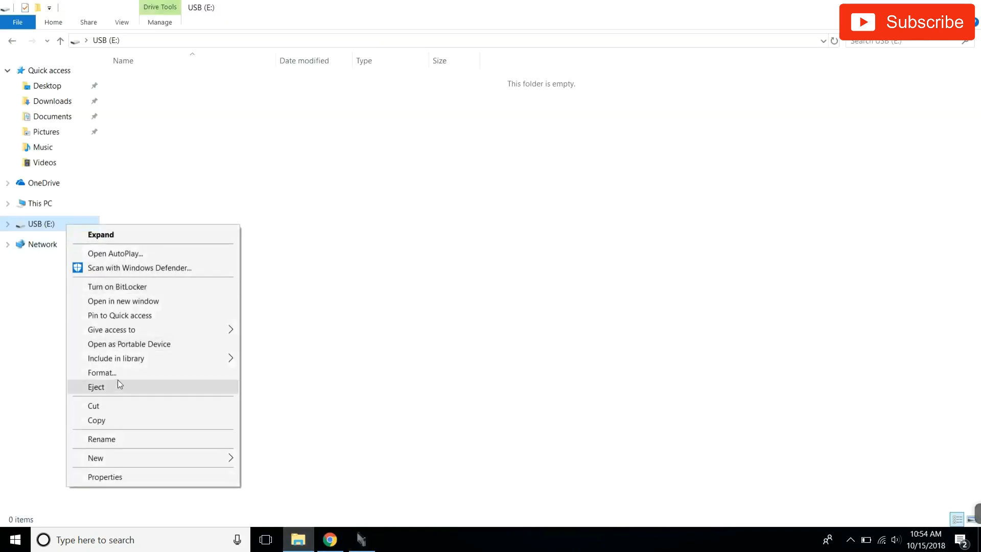
{"action": "mouse_move", "coordinate": [120, 373]}
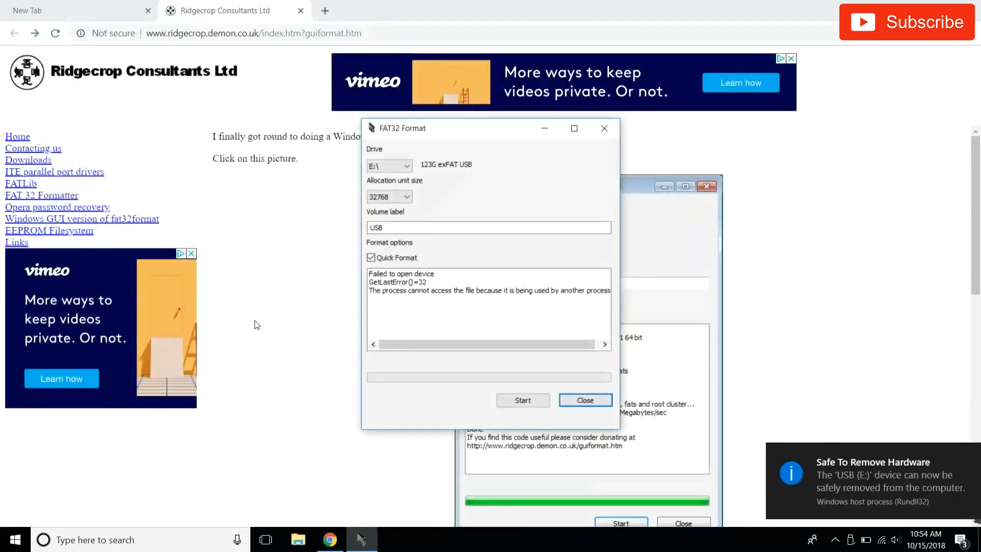
Reselect the drive, rerun and confirm the FAT32 format, then return to File Explorer.
{"action": "left_click", "coordinate": [389, 165]}
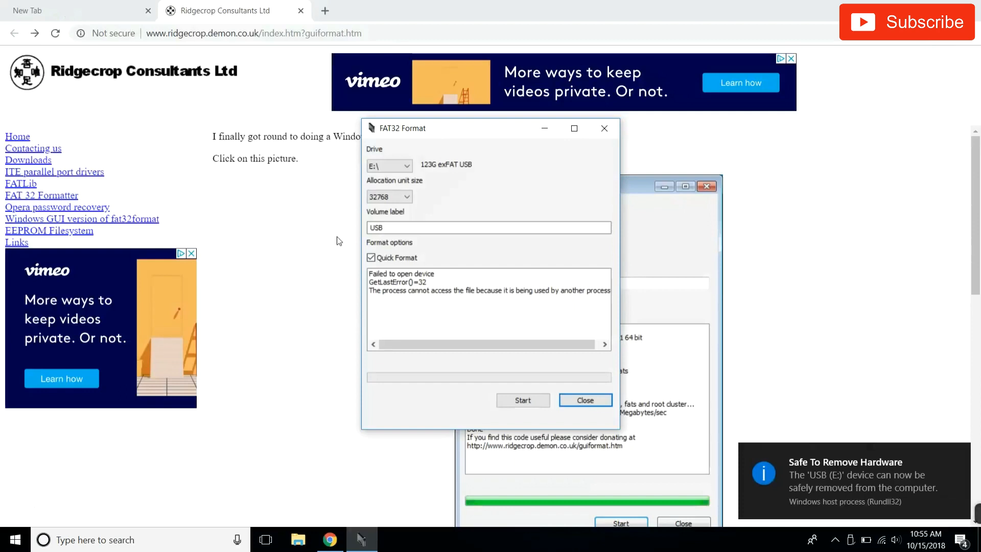
{"action": "left_click", "coordinate": [430, 227]}
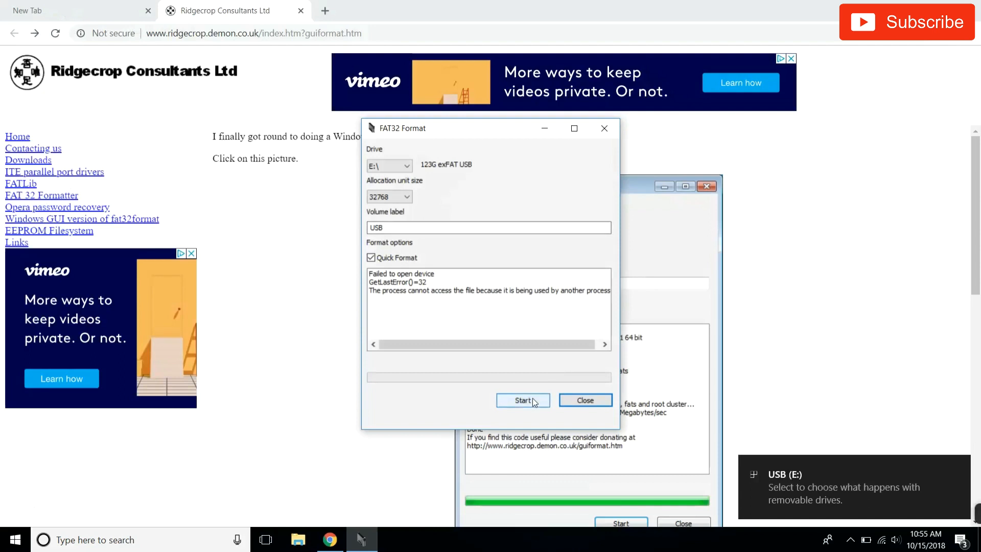
{"action": "left_click", "coordinate": [523, 400]}
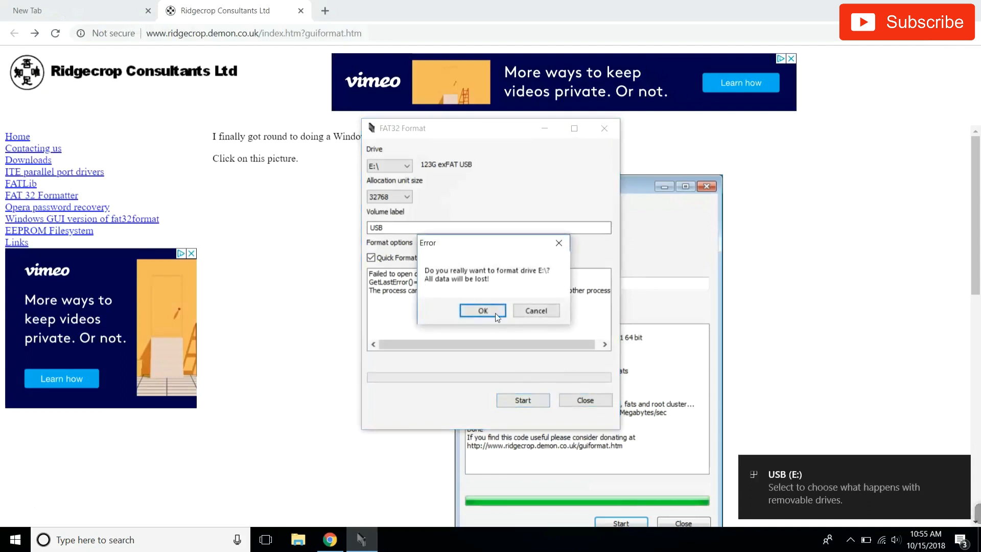
{"action": "left_click", "coordinate": [482, 310]}
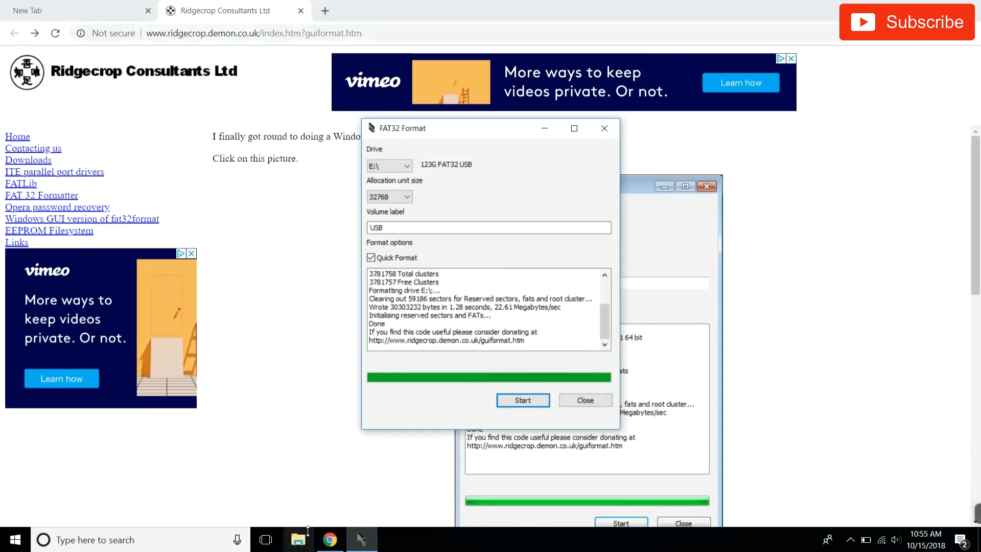
{"action": "left_click", "coordinate": [299, 539]}
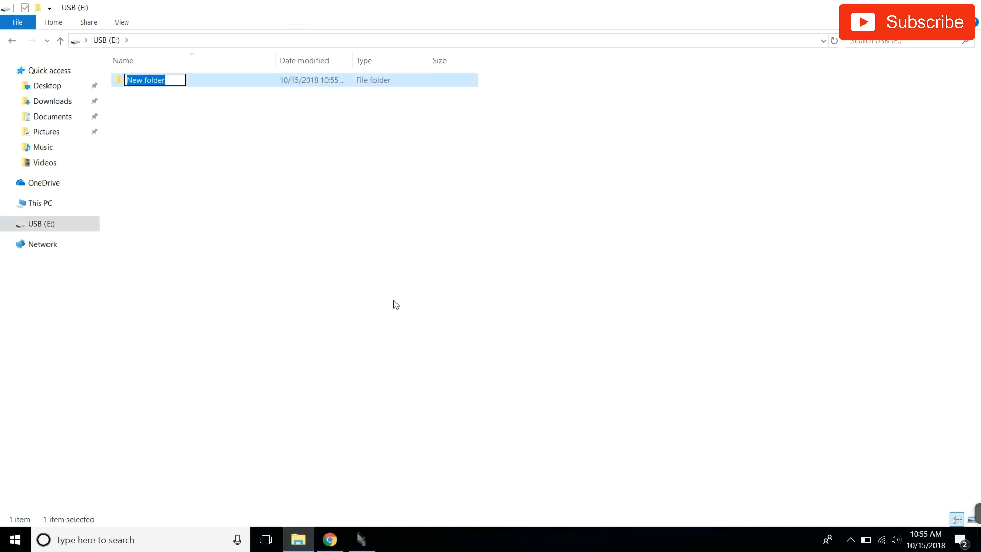
Name the new folder TeslaCam and begin renaming the USB (E:) drive.
{"action": "type", "text": "TeslaCam"}
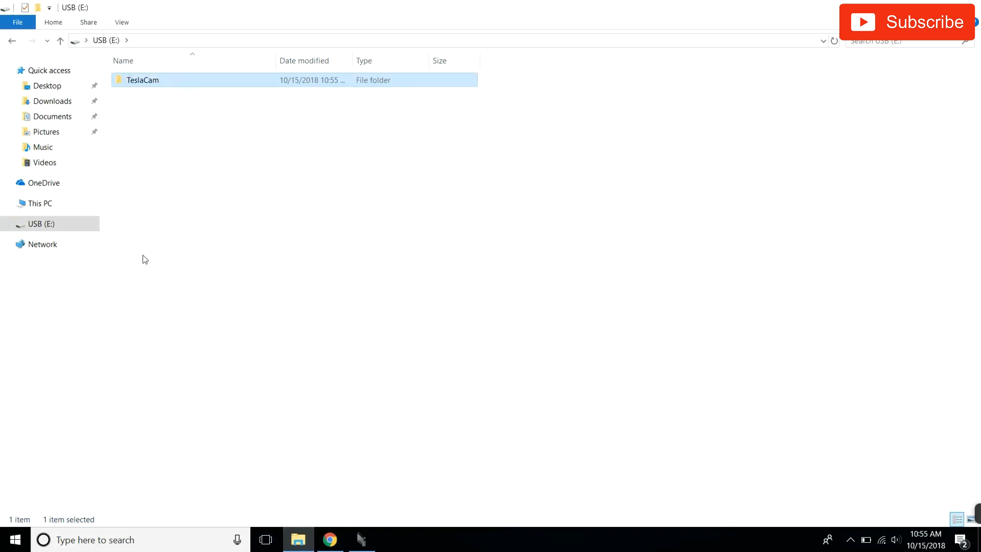
{"action": "right_click", "coordinate": [42, 224]}
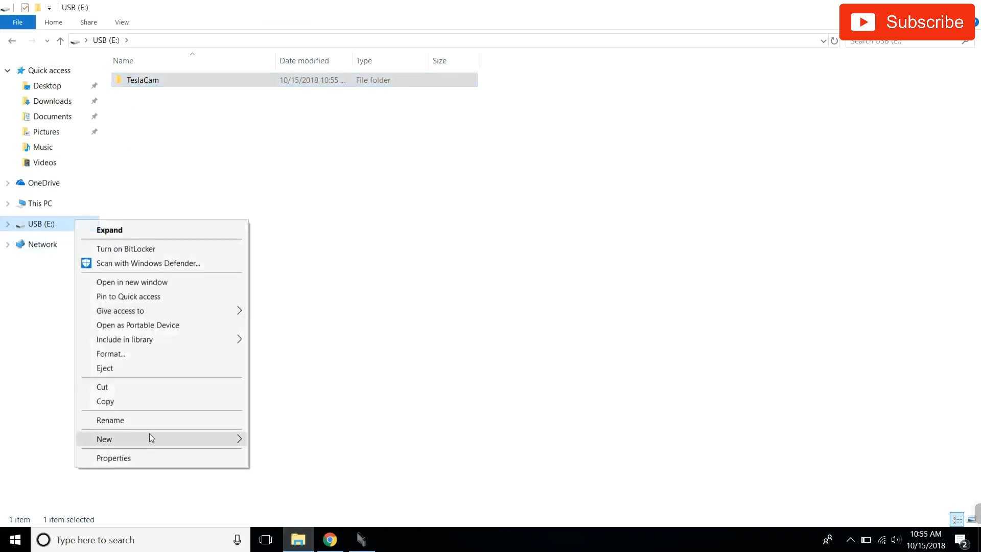
{"action": "left_click", "coordinate": [110, 420]}
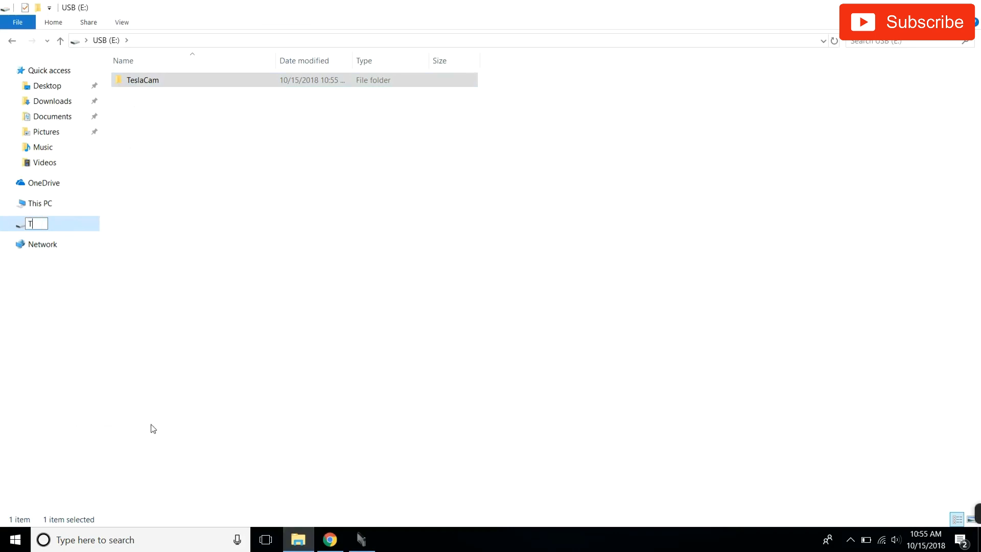